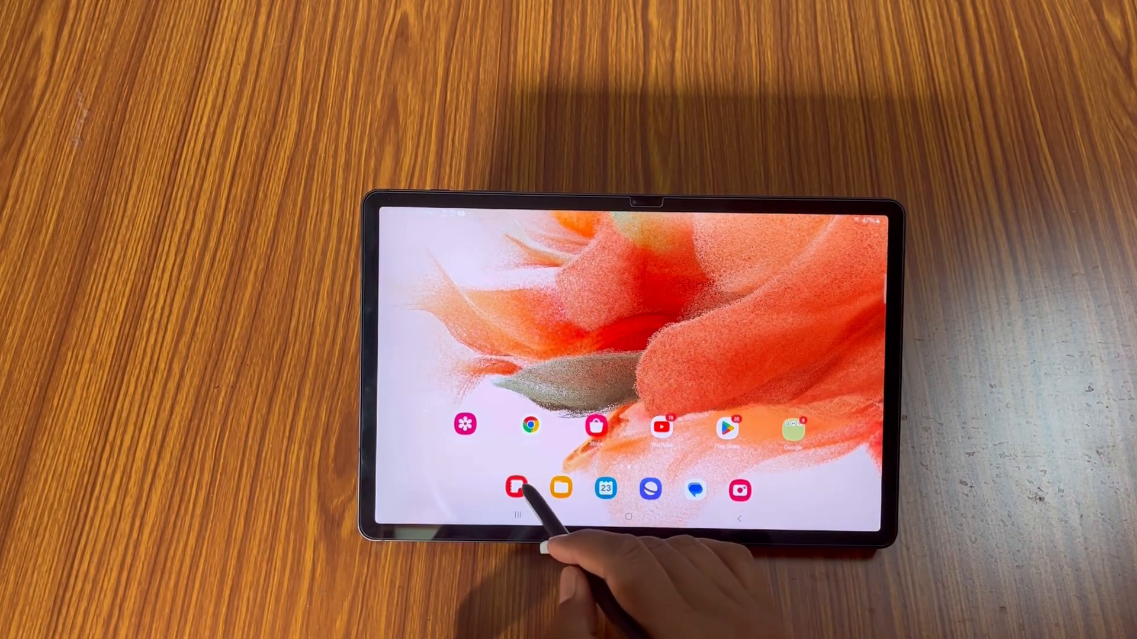
Step: Launch Samsung Notes from the dock and create a new blank note
{"action": "left_click", "coordinate": [517, 490]}
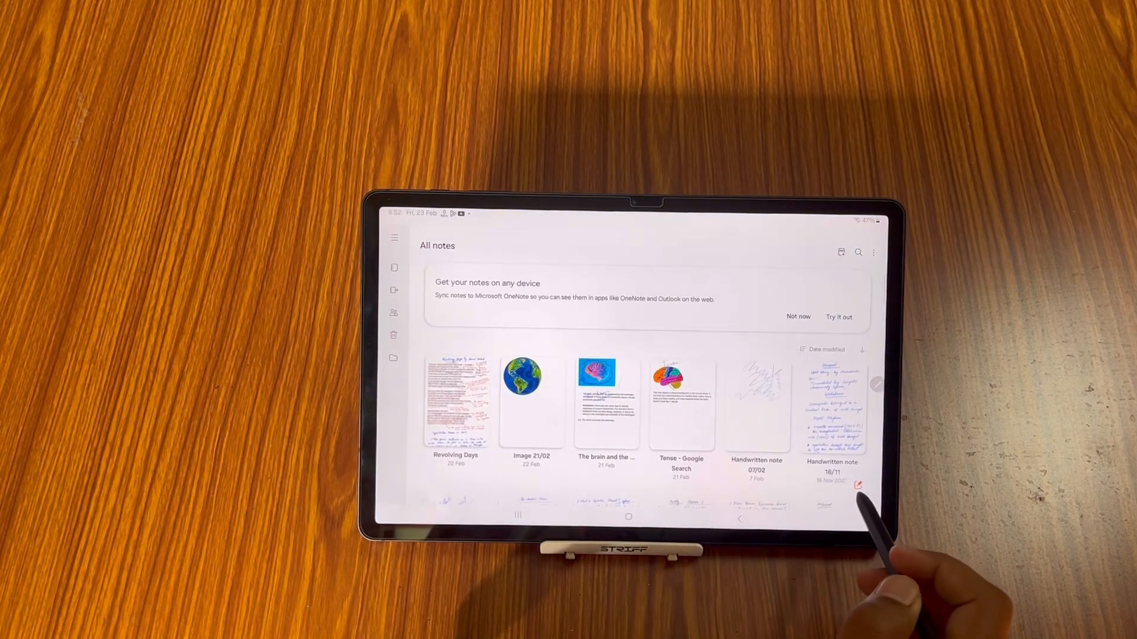
{"action": "left_click", "coordinate": [856, 485]}
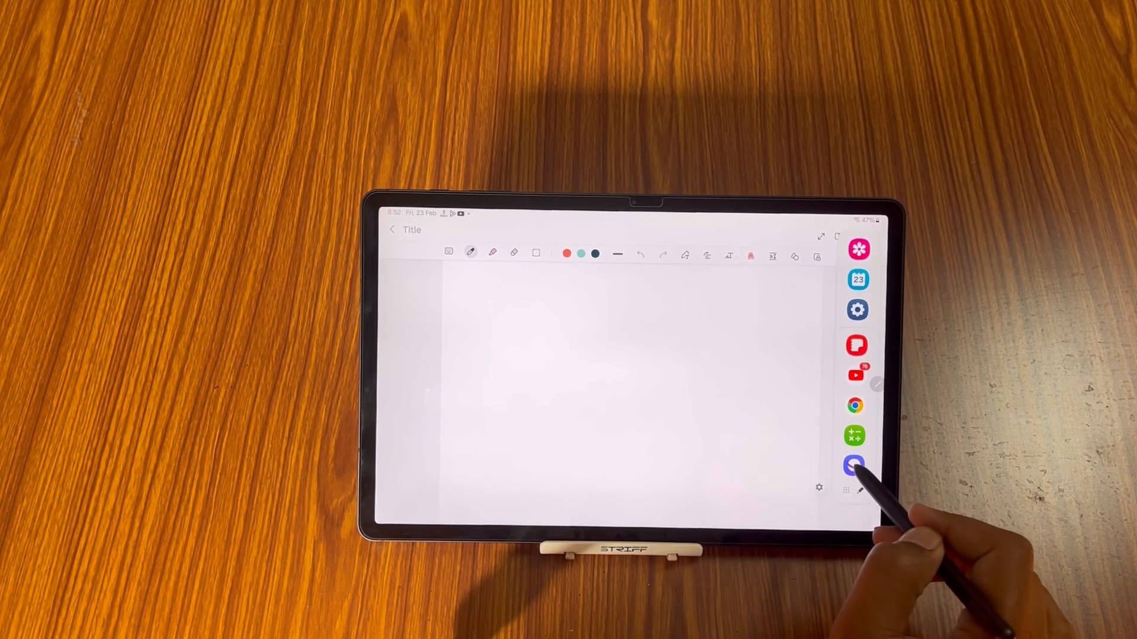
Step: Open Samsung Internet in split screen beside the note and search 'worldcupfootball' in a new tab
{"action": "left_click_drag", "start_coordinate": [853, 465], "coordinate": [765, 419]}
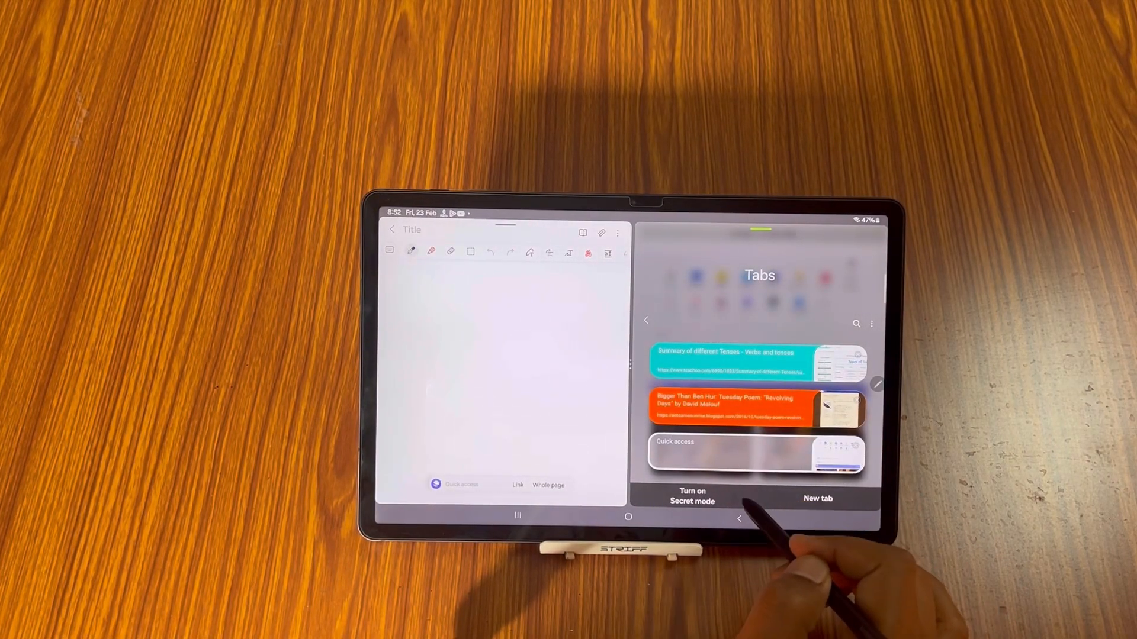
{"action": "left_click", "coordinate": [817, 498]}
{"action": "type", "text": "worldcup"}
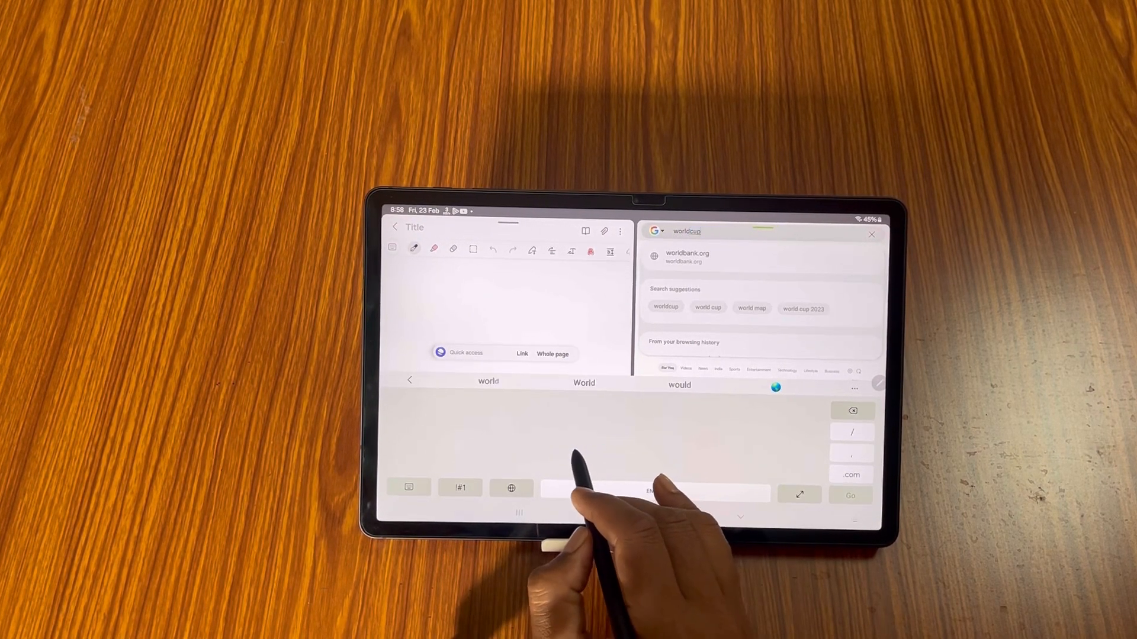
{"action": "type", "text": "foot"}
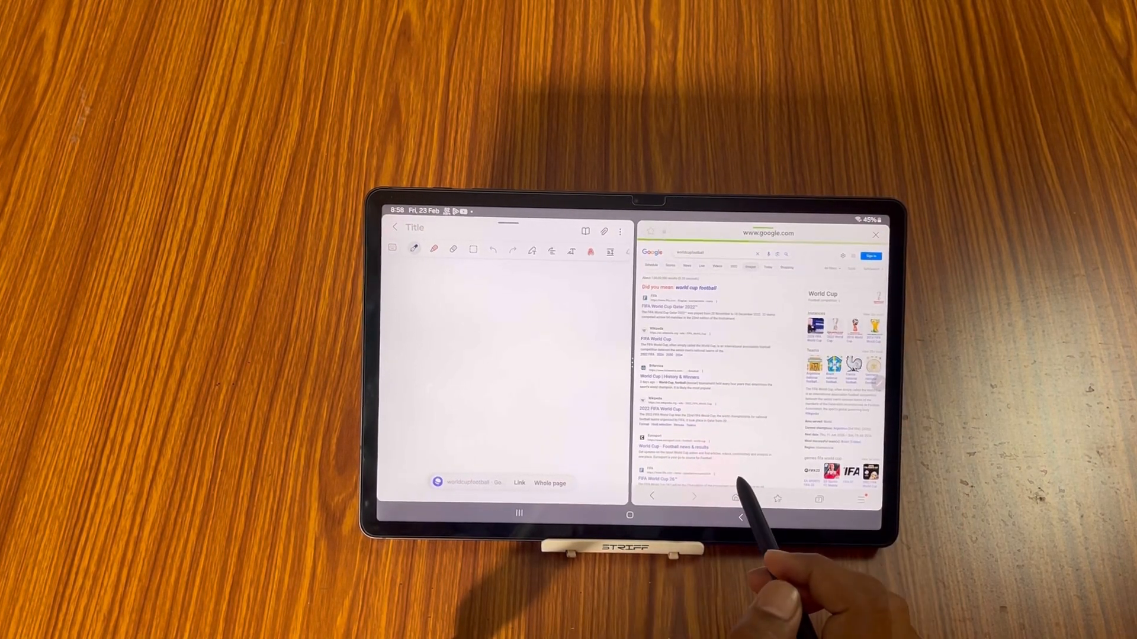
Step: Open the Indian Express article on FIFA's new World Cup match ball and scroll through it
{"action": "left_click", "coordinate": [714, 267]}
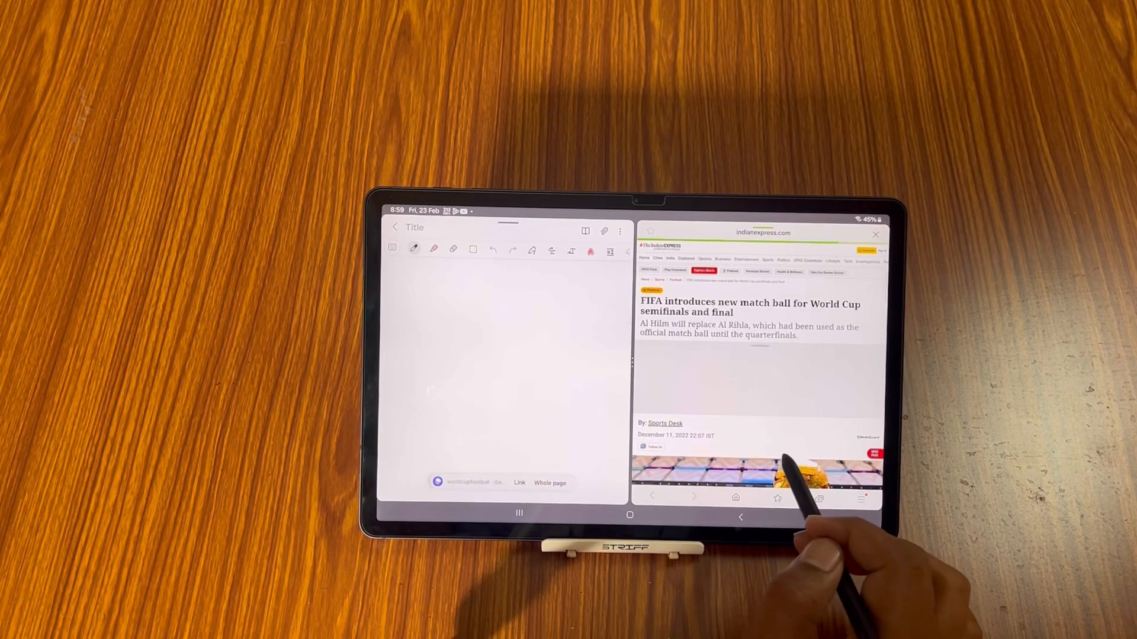
{"action": "scroll", "scroll_direction": "down", "scroll_amount": 3}
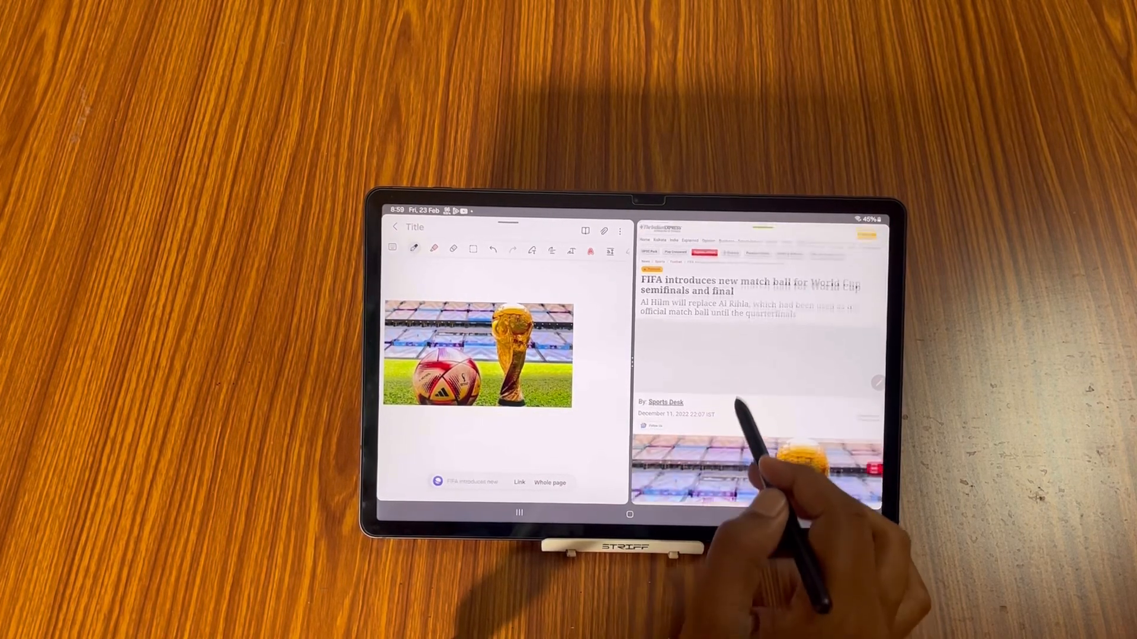
Step: Scroll the article and capture the whole web page into the note
{"action": "scroll", "scroll_direction": "down", "scroll_amount": 3}
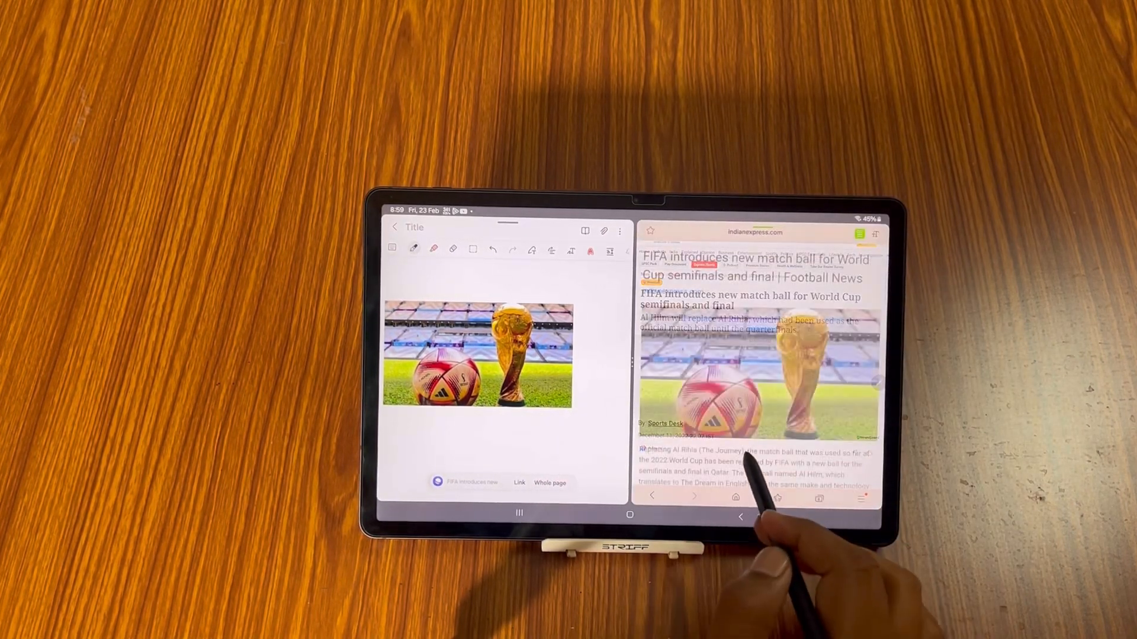
{"action": "scroll", "scroll_direction": "down", "scroll_amount": 3}
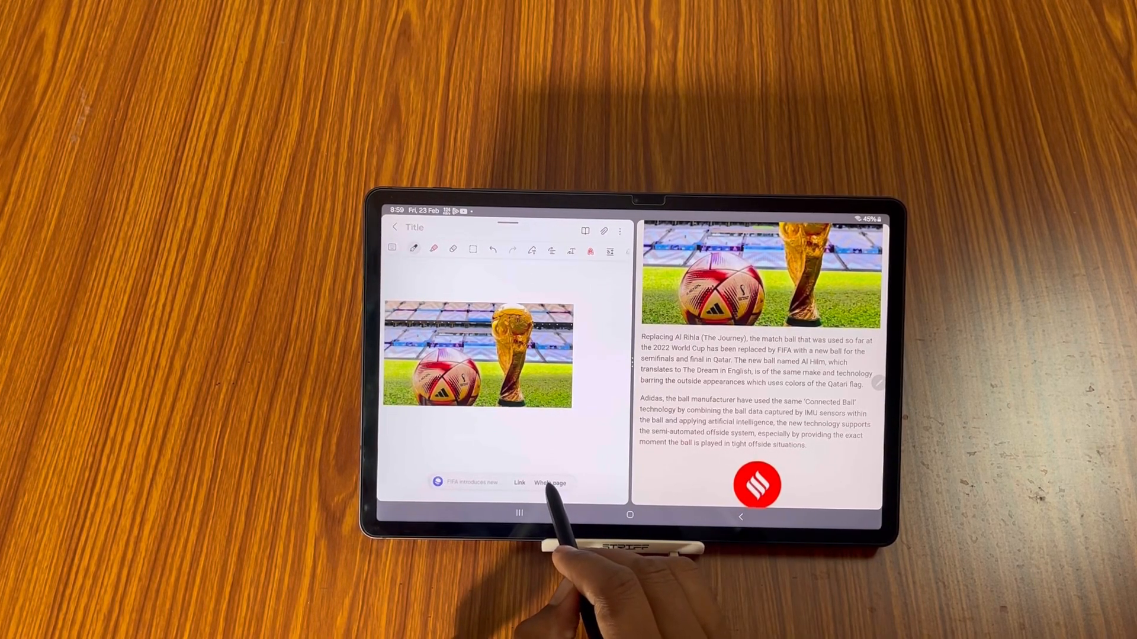
{"action": "left_click", "coordinate": [550, 483]}
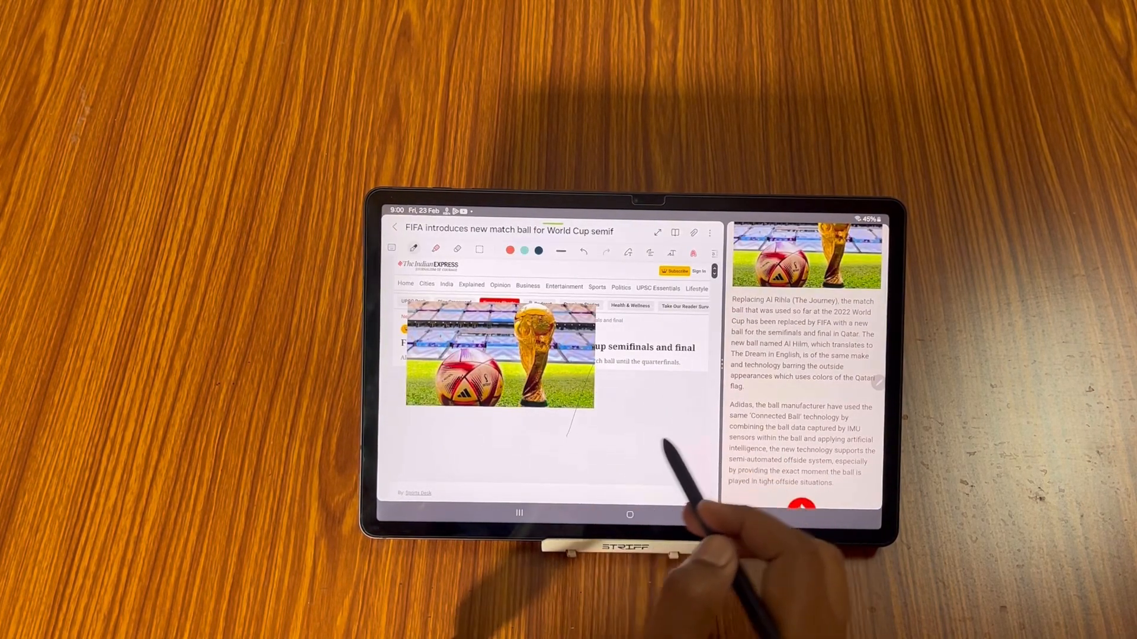
Step: Scroll through the captured article page in the note to reach the opening paragraph
{"action": "scroll", "scroll_direction": "down", "scroll_amount": 3}
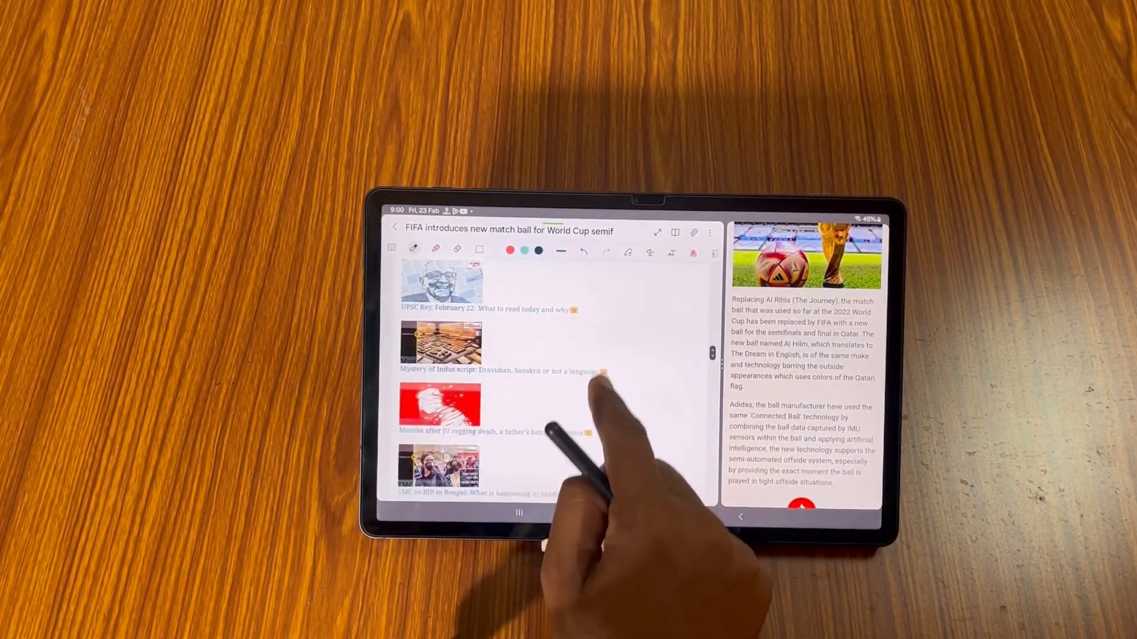
{"action": "scroll", "scroll_direction": "down", "scroll_amount": 3}
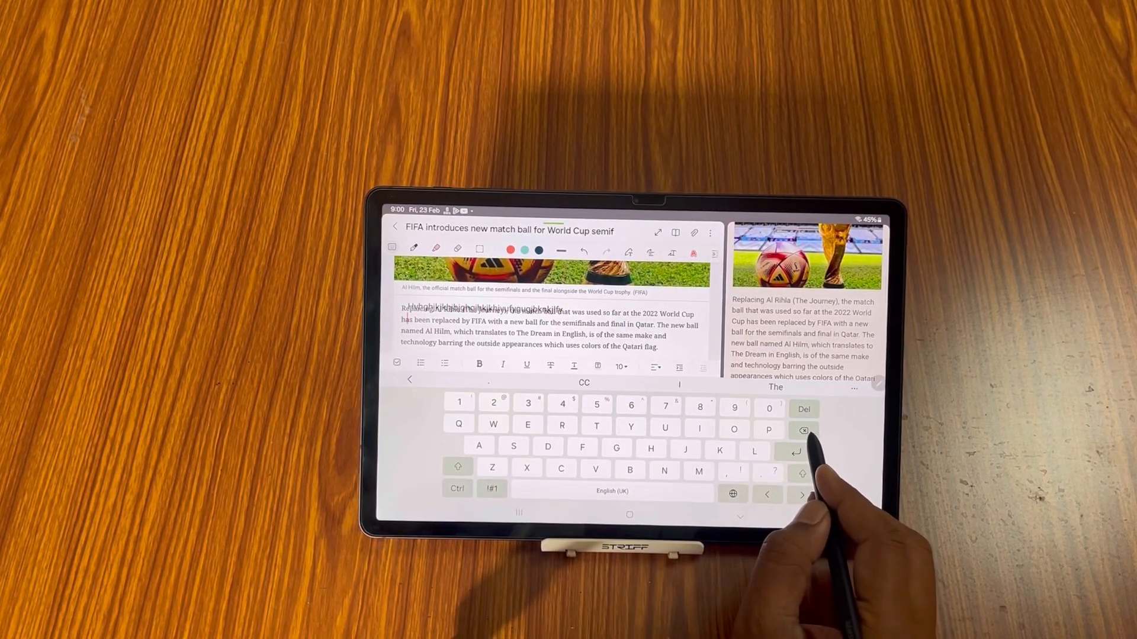
Step: Dismiss the keyboard to end text editing in the note
{"action": "left_click", "coordinate": [803, 430]}
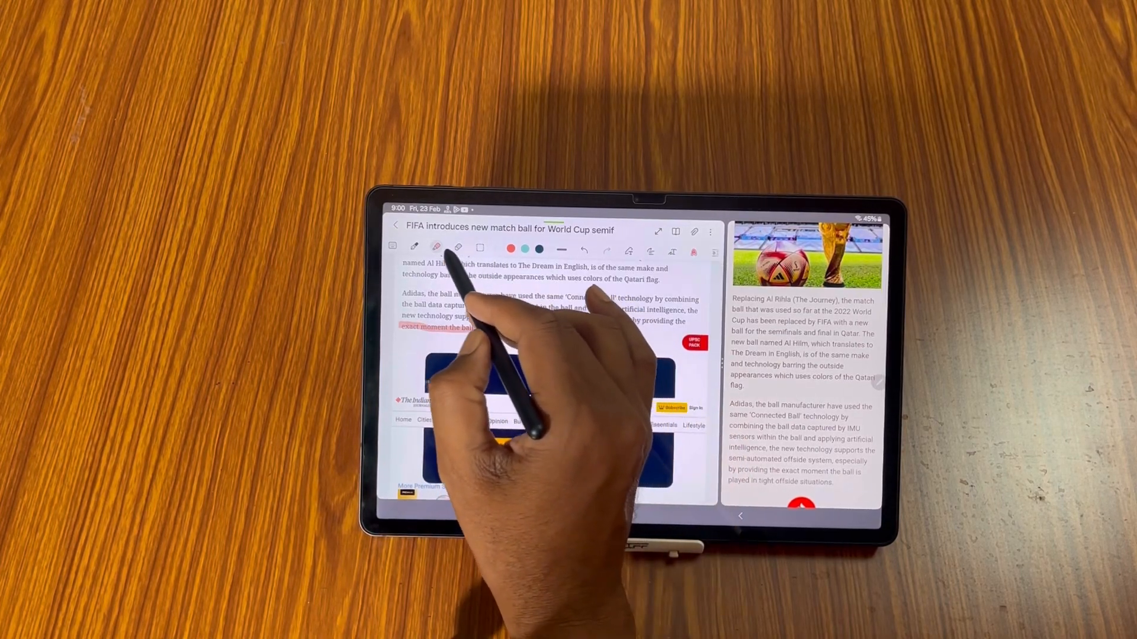
Step: Select the highlighter pen, scroll the captured page, and tap the highlighter again
{"action": "left_click", "coordinate": [436, 249]}
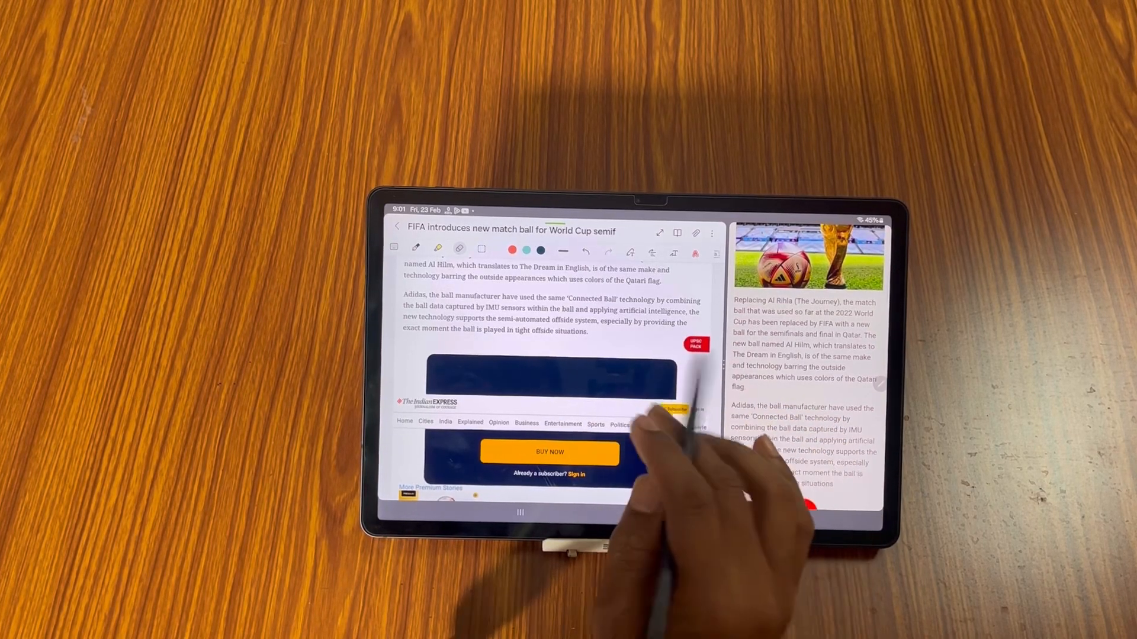
{"action": "scroll", "scroll_direction": "down", "scroll_amount": 3}
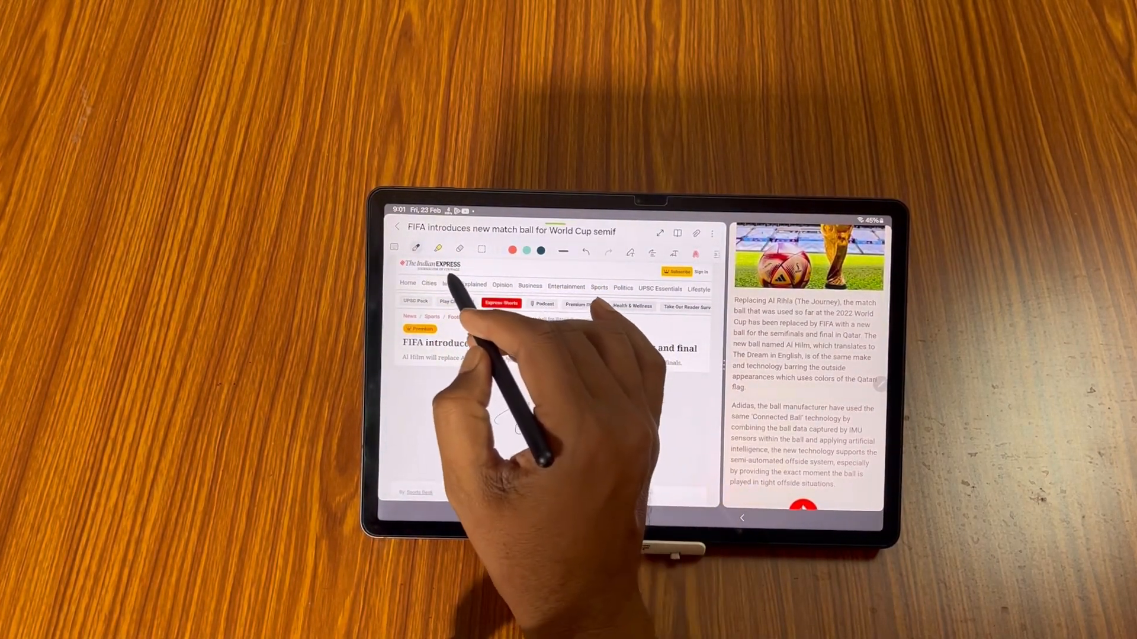
{"action": "left_click", "coordinate": [437, 248]}
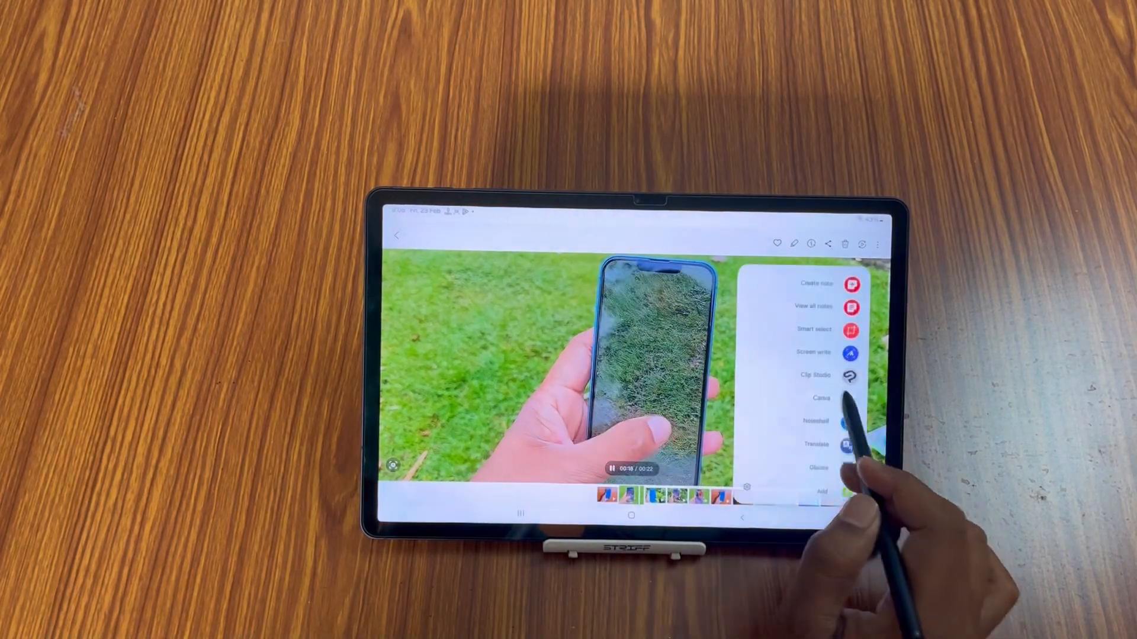
Step: Use Air command's Create note to float a blank note over the grass video
{"action": "left_click", "coordinate": [817, 284]}
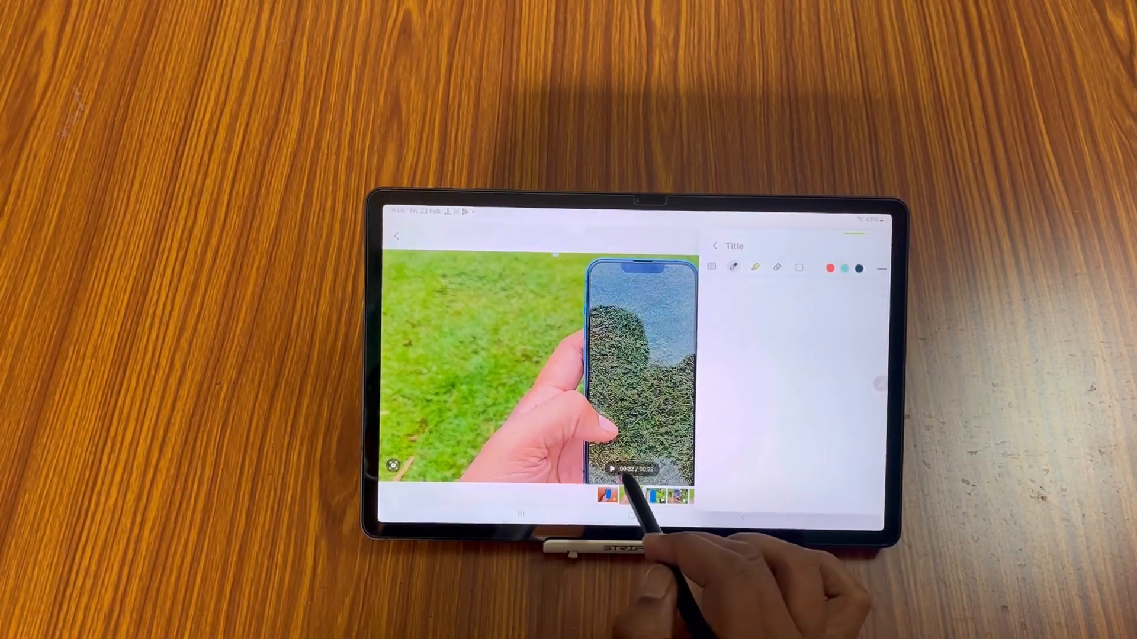
Step: Adjust the pop-up note's transparency and draw a stroke on it over the video
{"action": "left_click", "coordinate": [611, 469]}
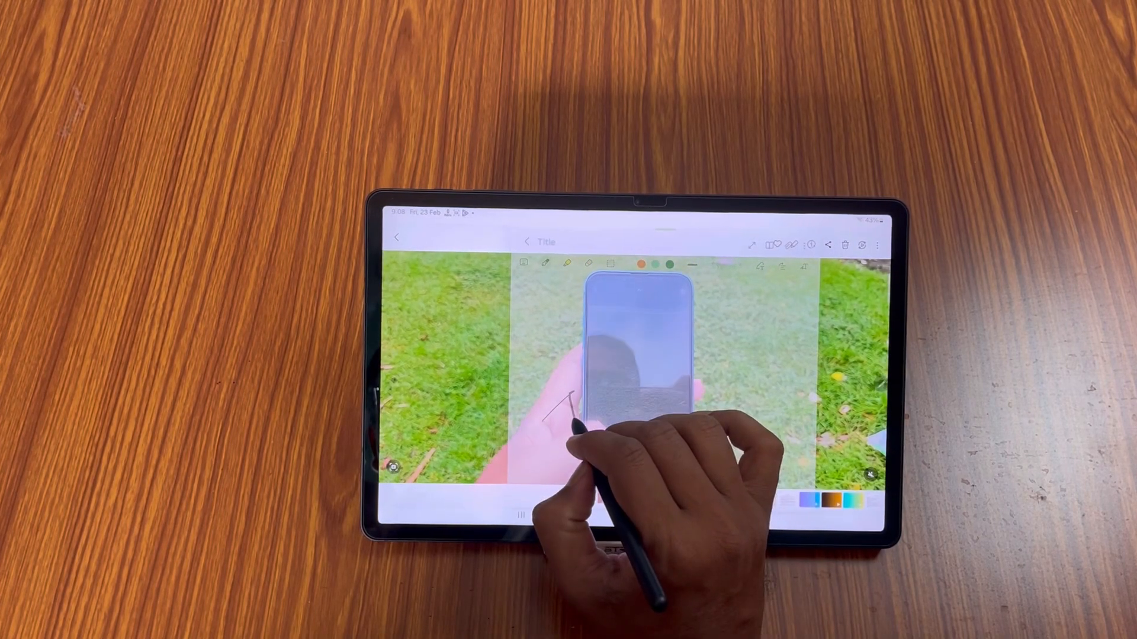
{"action": "left_click_drag", "start_coordinate": [565, 399], "coordinate": [627, 391]}
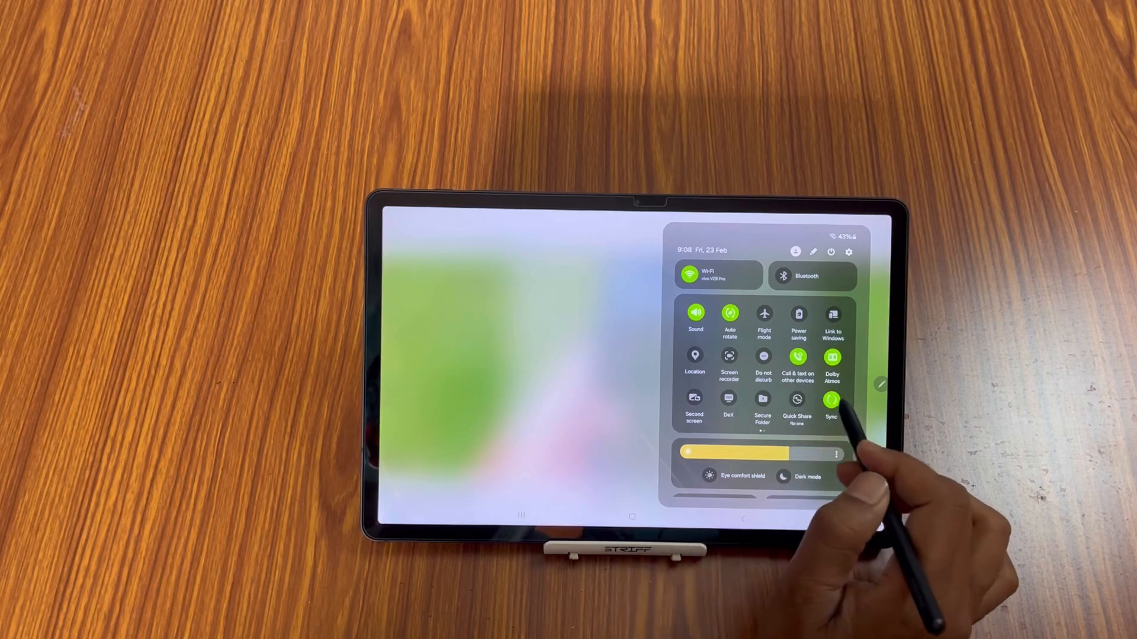
Step: Start a screen recording with media and mic sound, skipping the countdown
{"action": "left_click", "coordinate": [728, 357]}
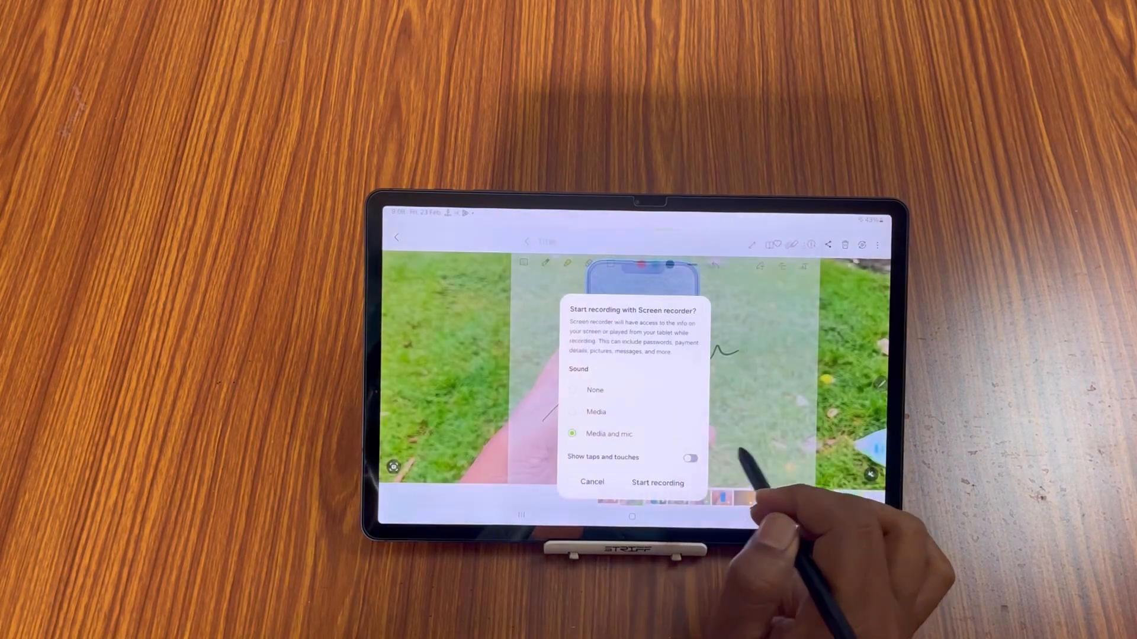
{"action": "left_click", "coordinate": [656, 482]}
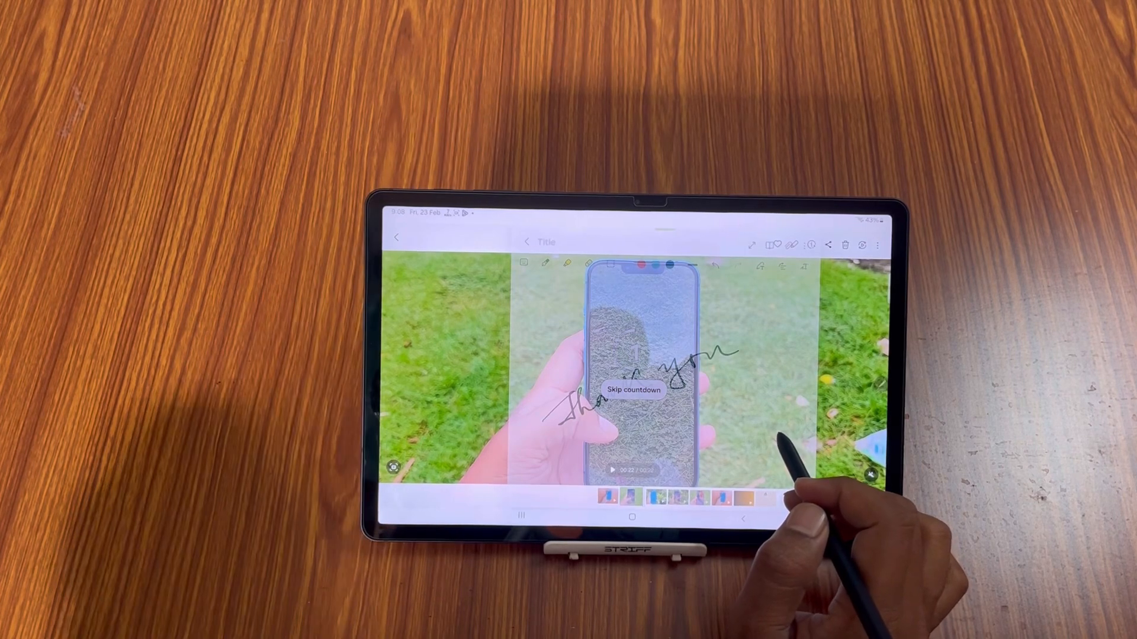
{"action": "left_click", "coordinate": [632, 389]}
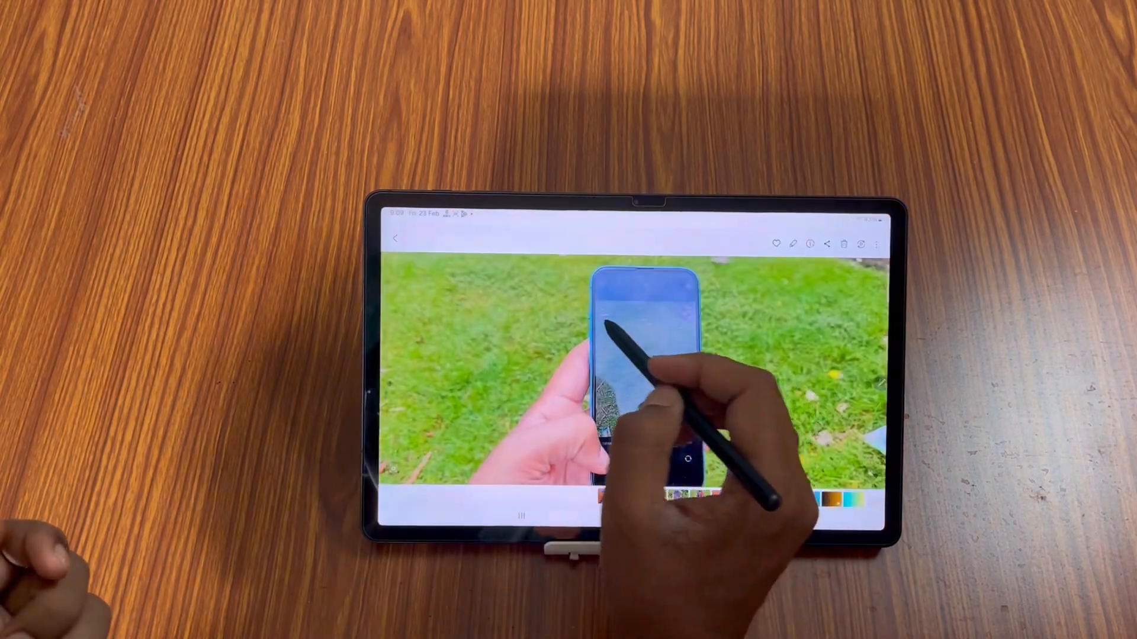
Step: Stop the screen recording and open the saved clip's thumbnail
{"action": "left_click", "coordinate": [393, 239]}
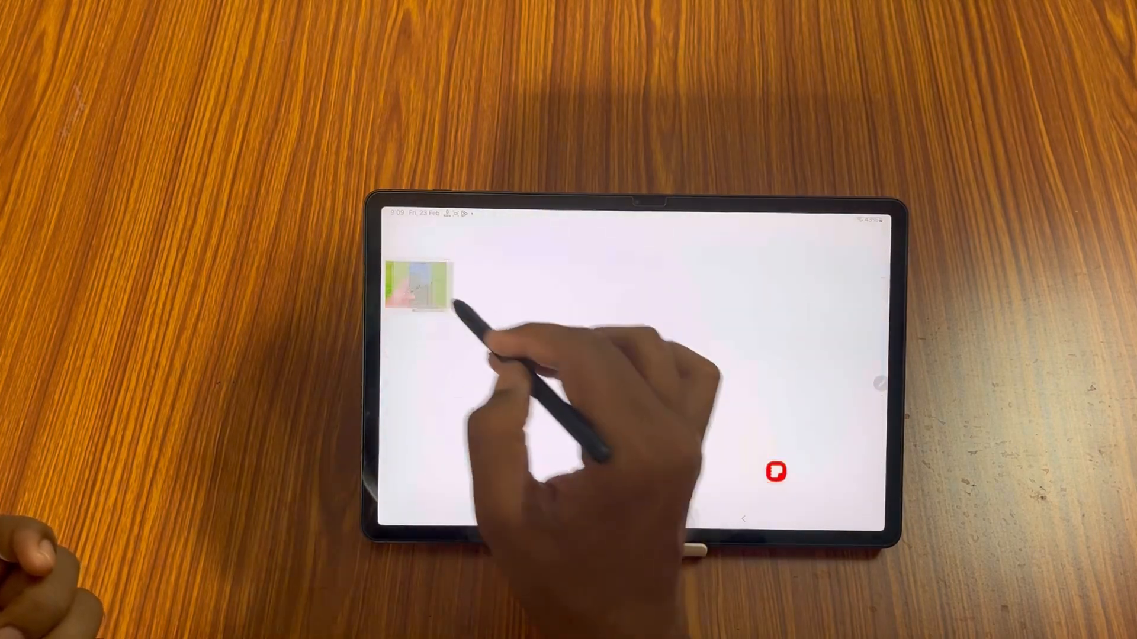
{"action": "left_click", "coordinate": [417, 289]}
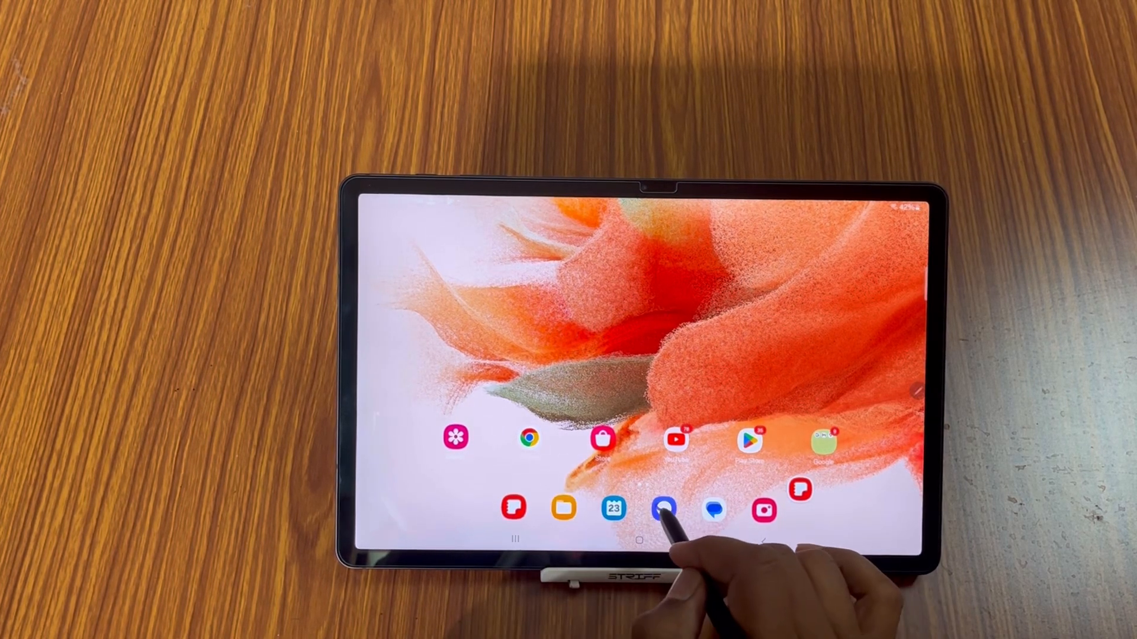
Step: Reopen Samsung Internet and scroll the FIFA match ball article to its first paragraph
{"action": "left_click", "coordinate": [661, 509]}
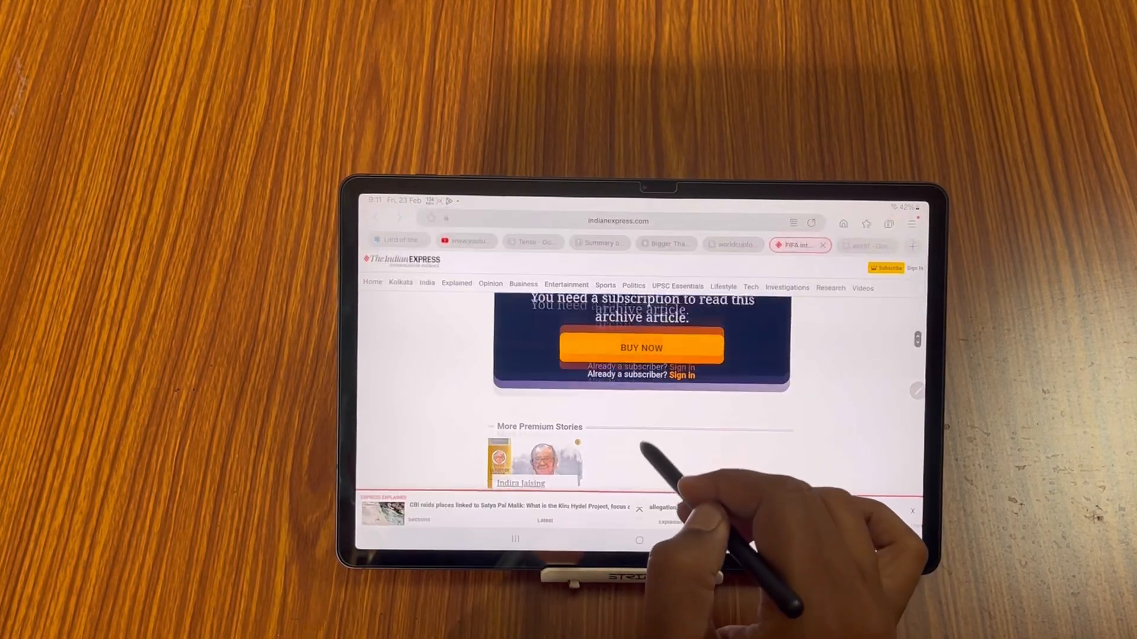
{"action": "scroll", "scroll_direction": "down", "scroll_amount": 3}
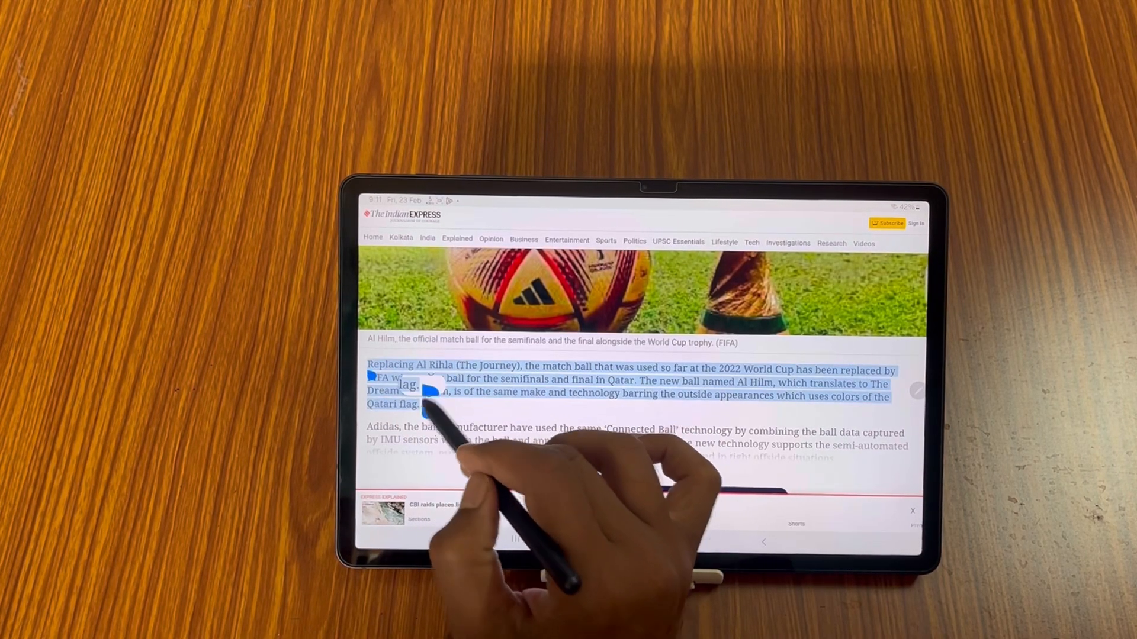
Step: Copy the selected Al Hilm paragraph into a pop-up note
{"action": "left_click", "coordinate": [426, 394]}
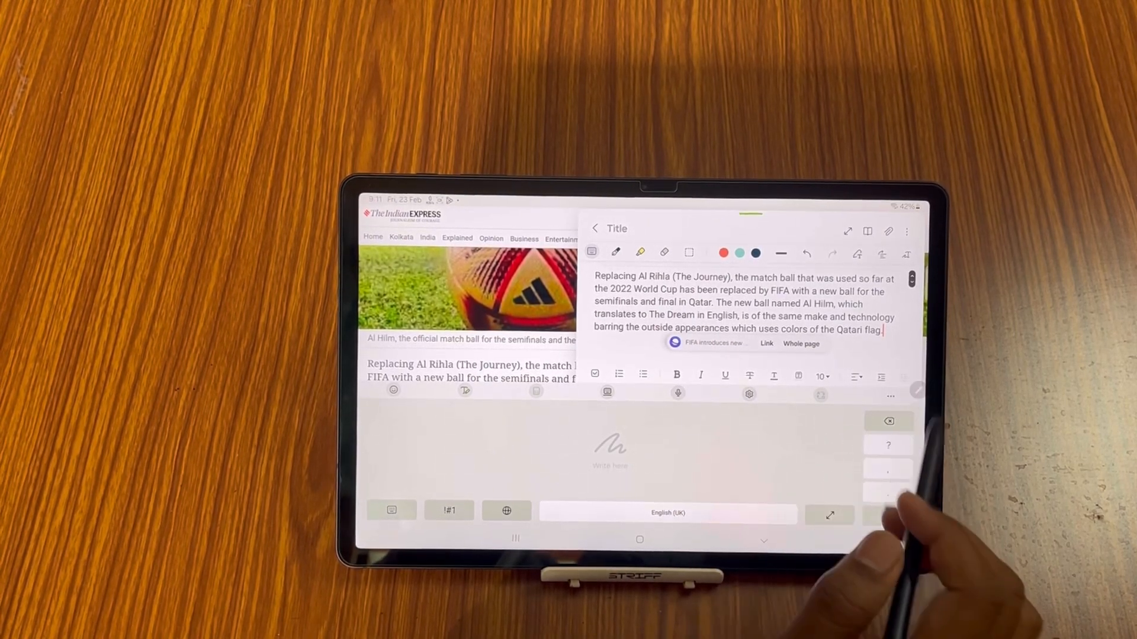
Step: Switch to the typing keyboard and delete 'Qatari flag' from the pasted text
{"action": "left_click", "coordinate": [889, 421]}
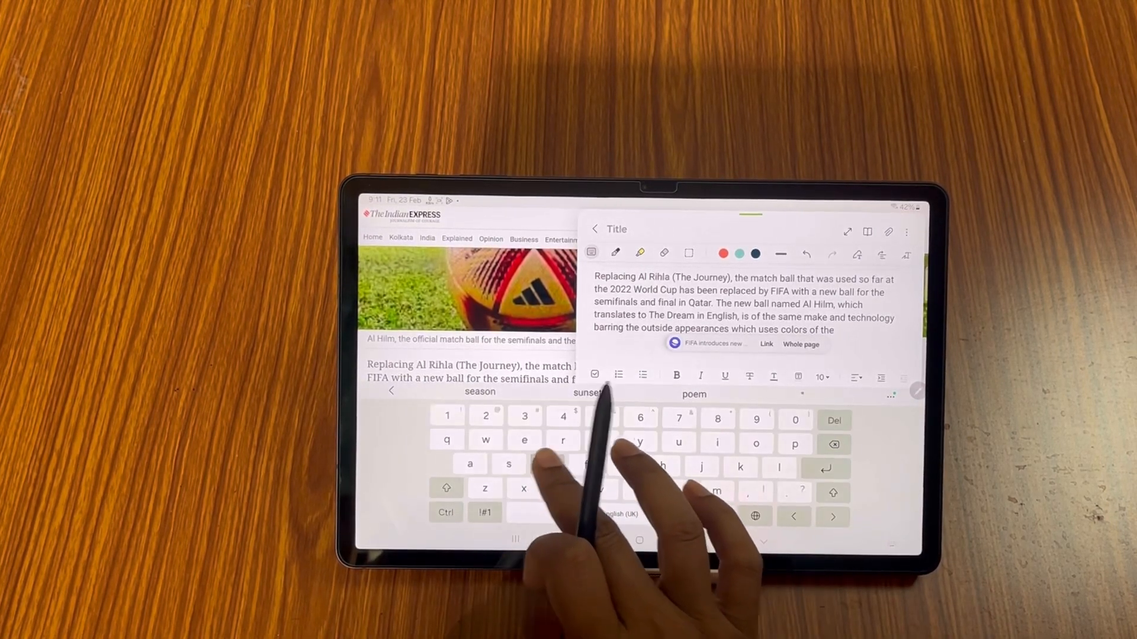
{"action": "type", "text": "dfghfhjygjghh"}
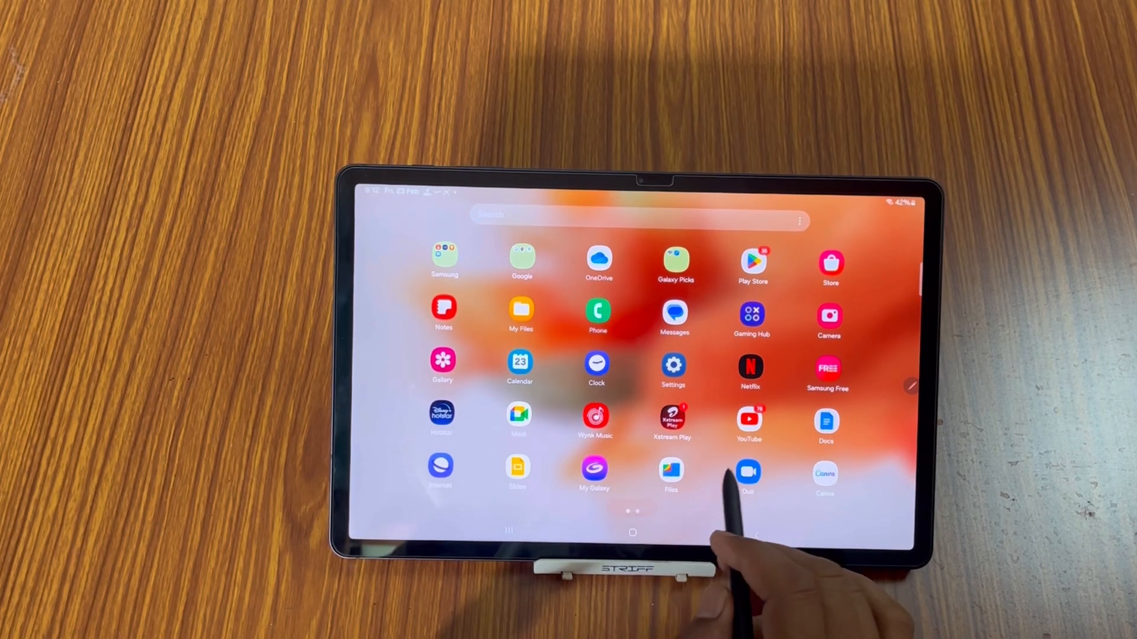
Step: Swipe the app drawer to the page showing Gmail, Amazon and WhatsApp
{"action": "scroll", "scroll_direction": "left", "scroll_amount": 3}
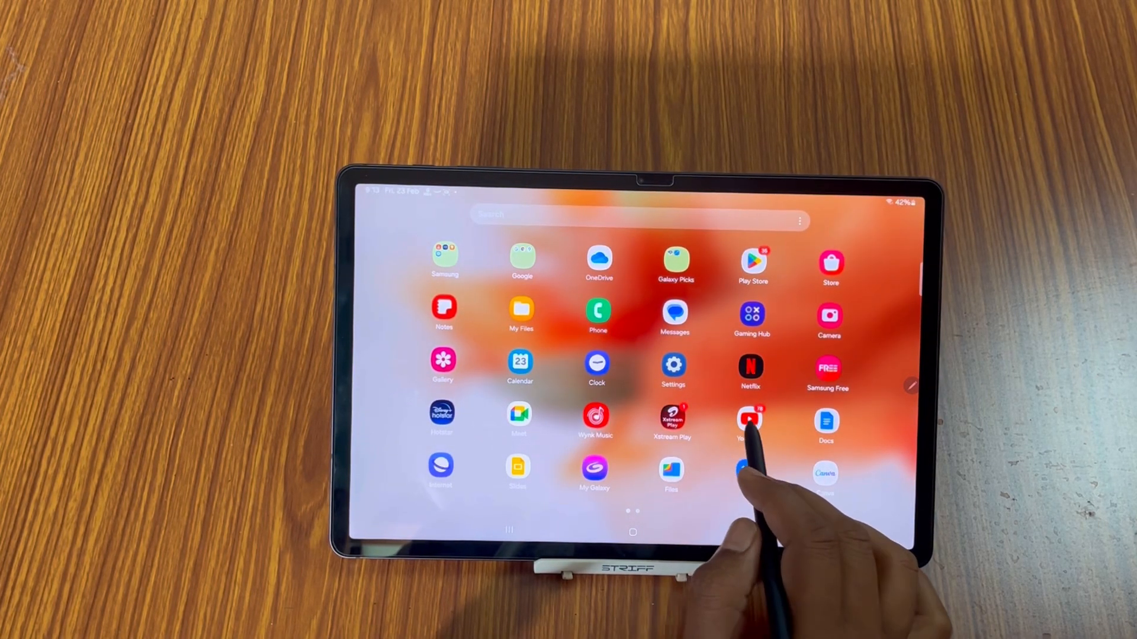
{"action": "scroll", "scroll_direction": "left", "scroll_amount": 3}
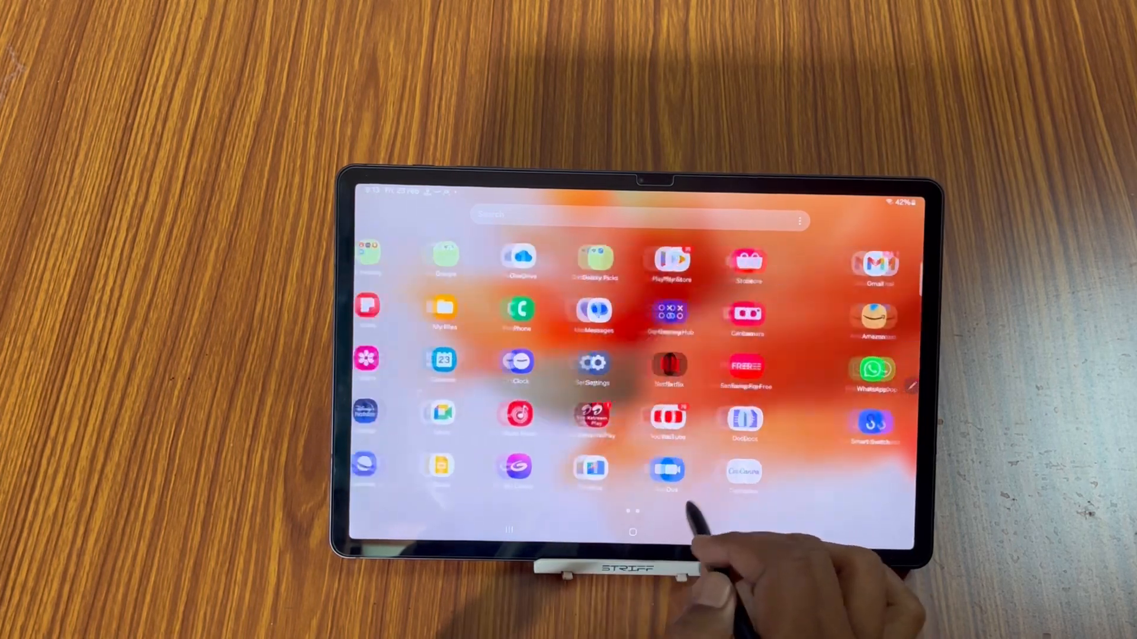